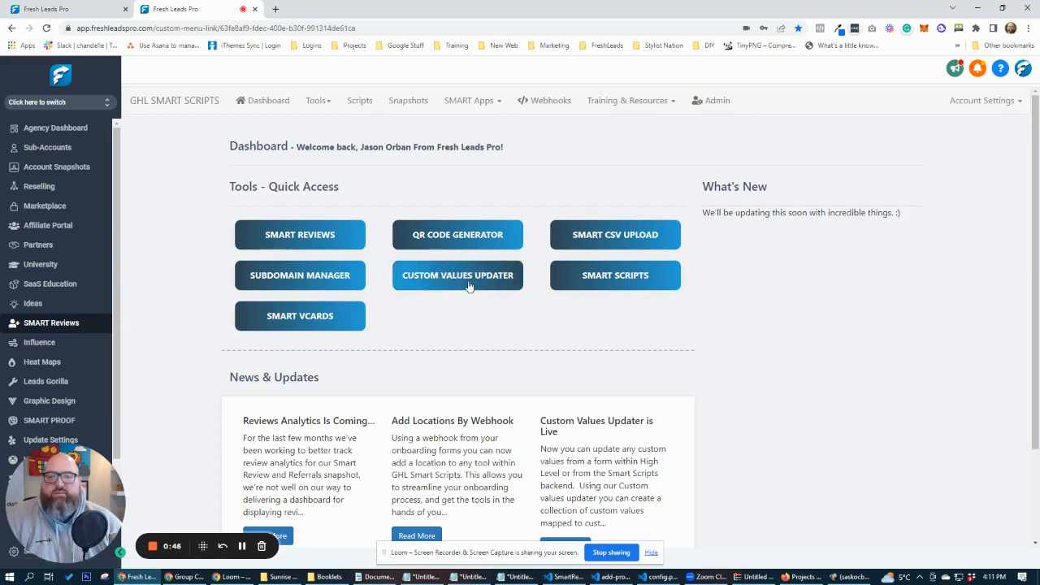
Step: Select the custom values webhook URL on the Custom Values Updater page
left_click(470, 100)
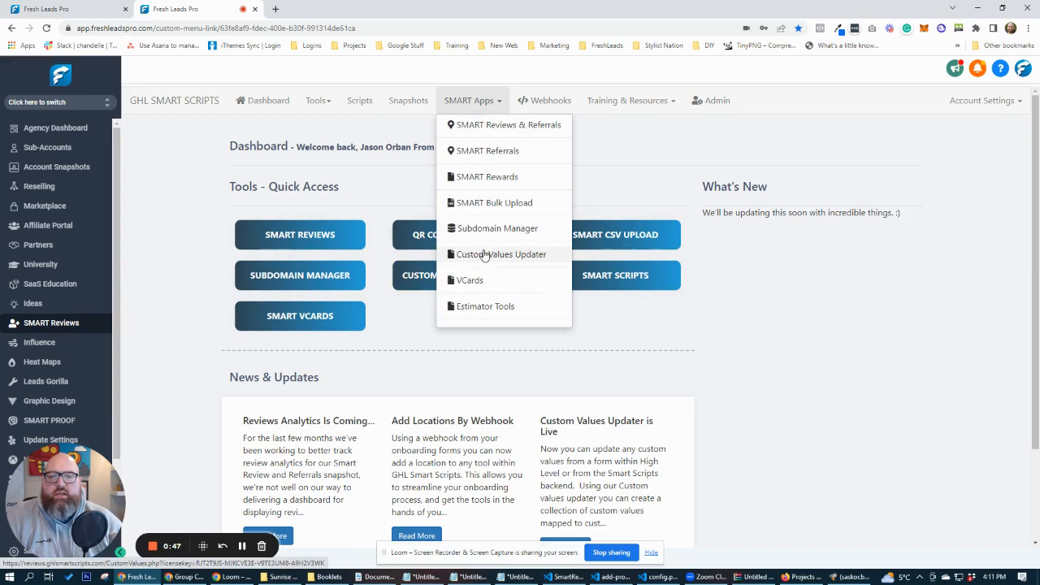
left_click(501, 254)
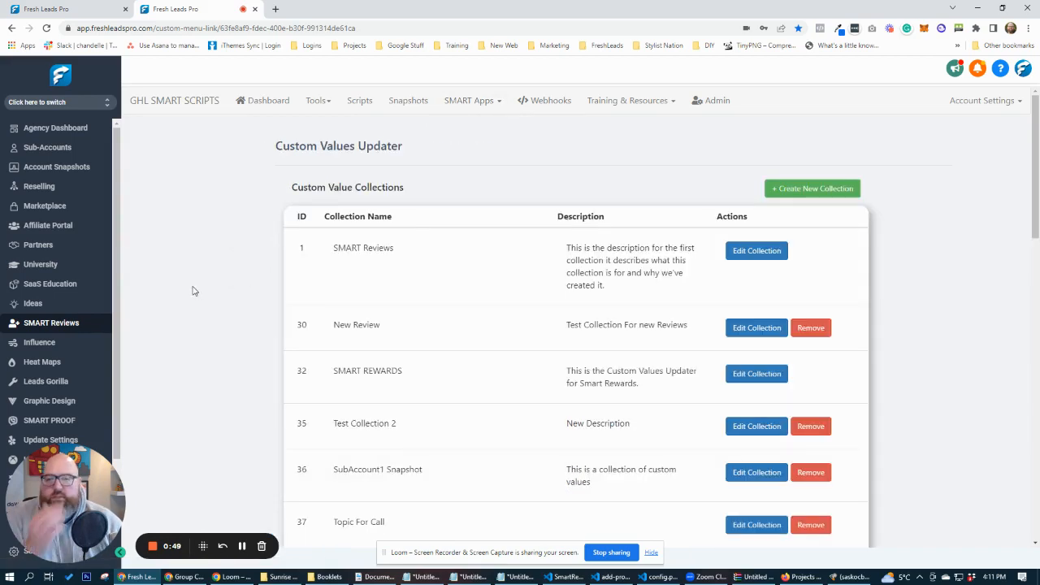
scroll("down", 3)
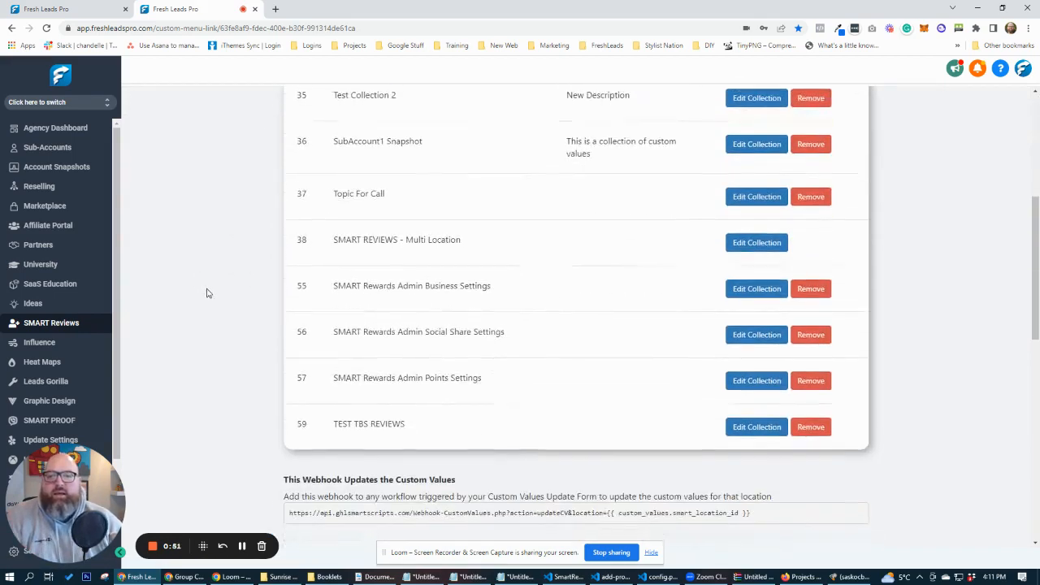
scroll("down", 3)
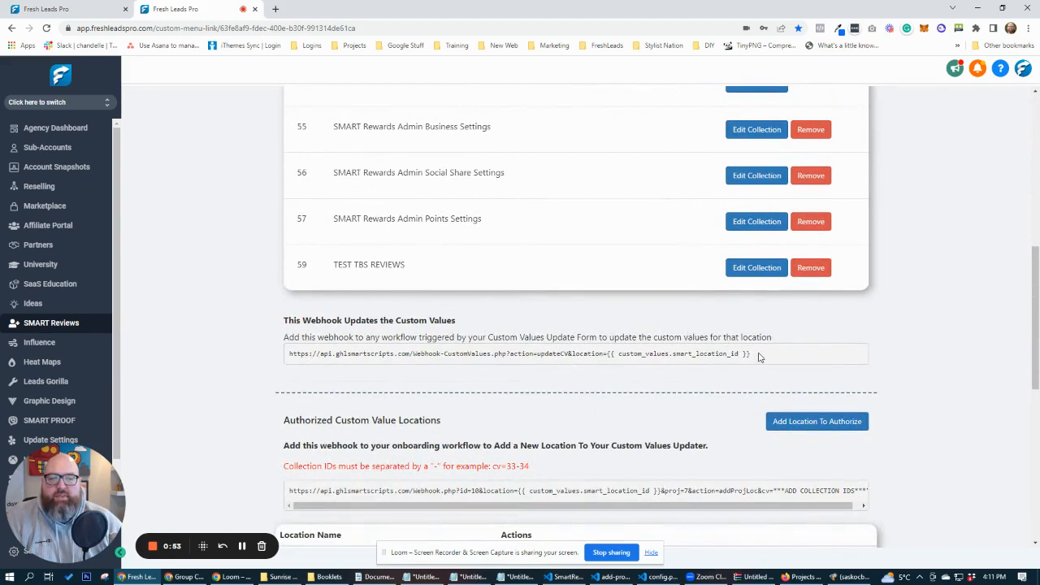
triple_click(520, 355)
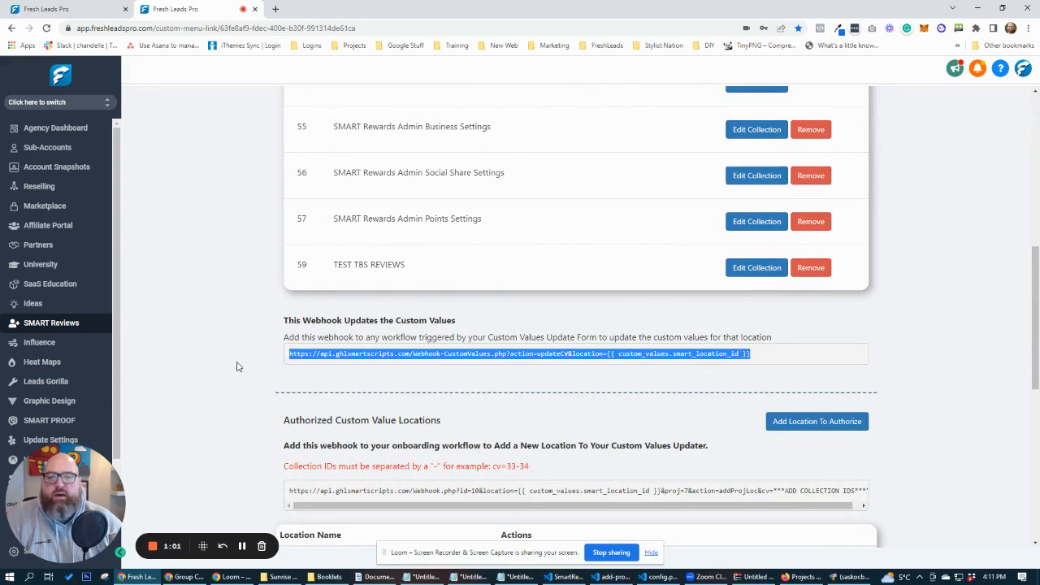
Step: Review the Custom Values Updater collections and locations further down the page
scroll("down", 3)
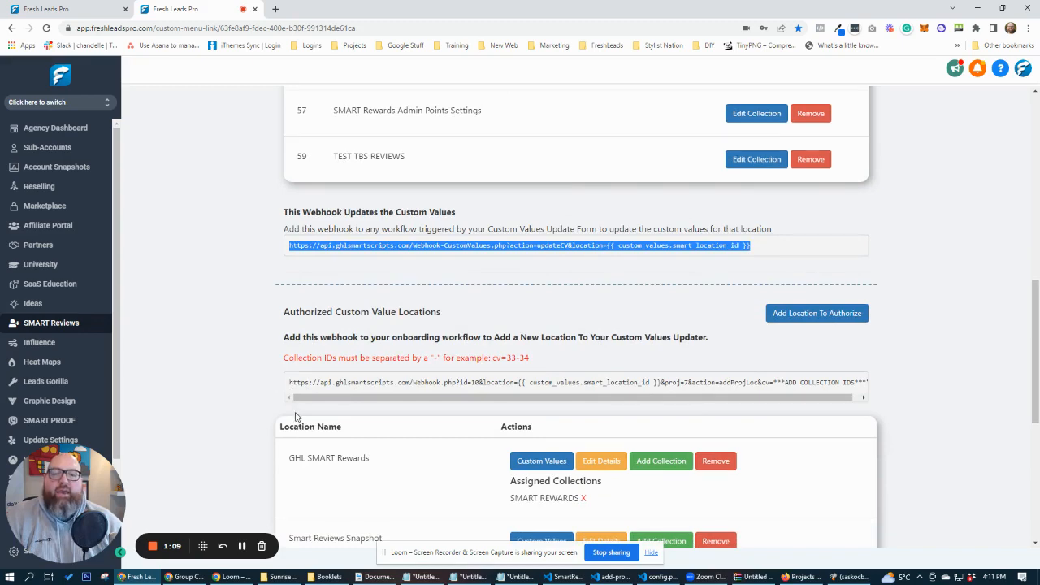
scroll("down", 3)
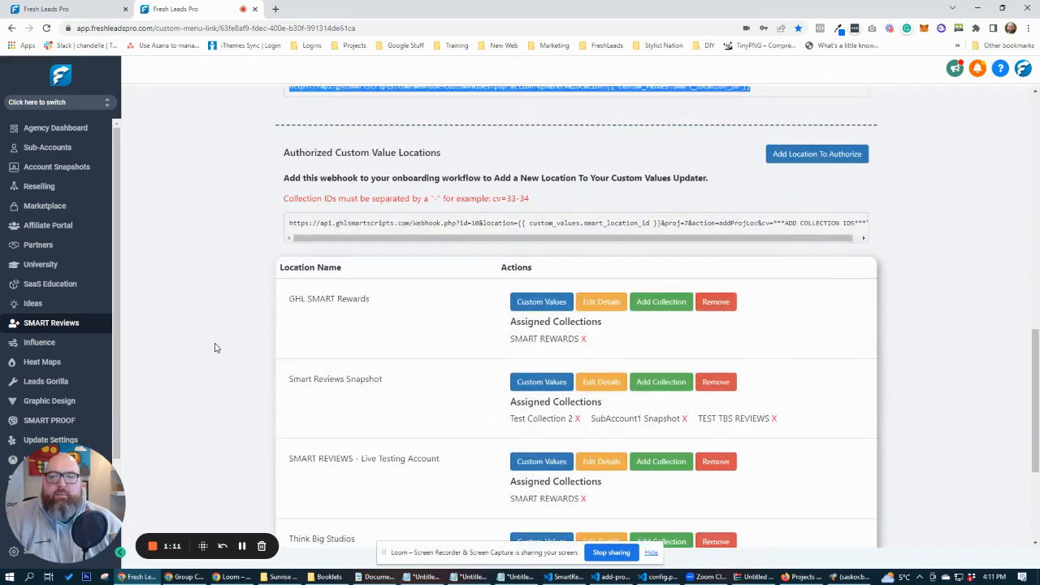
scroll("down", 3)
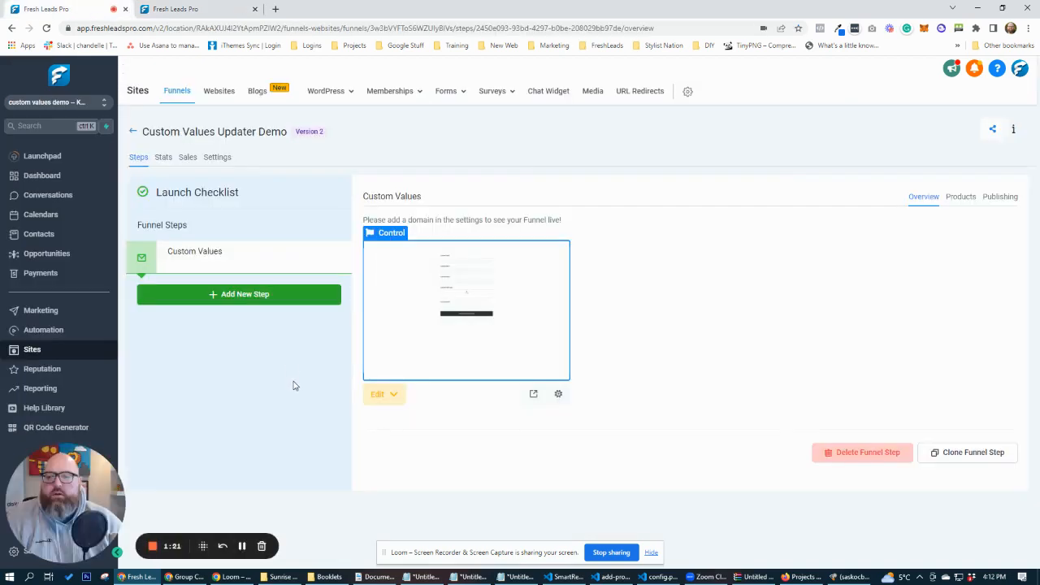
mouse_move(482, 300)
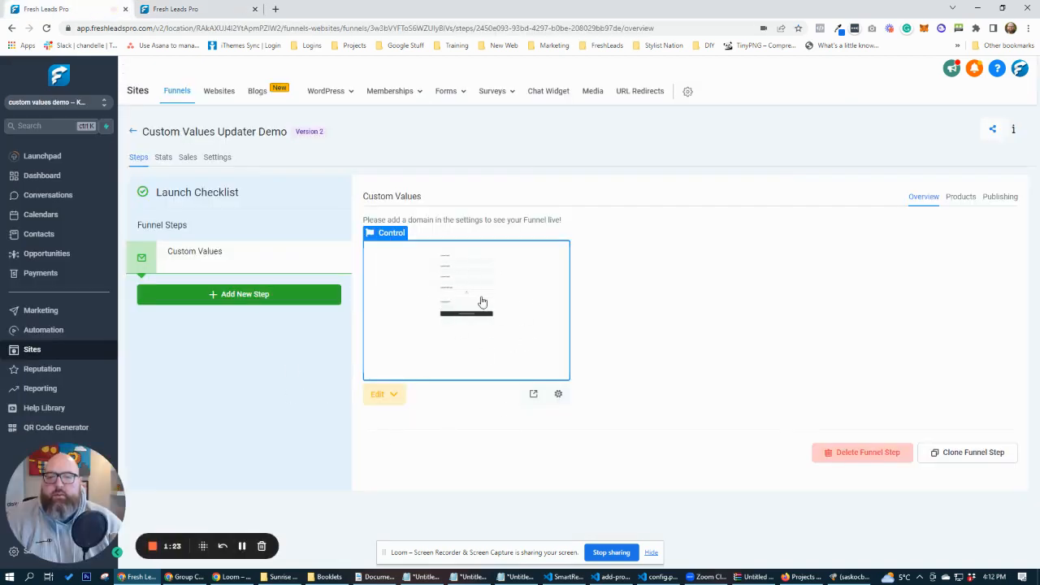
Step: Bring up Form 0's settings in the forms builder
left_click(445, 91)
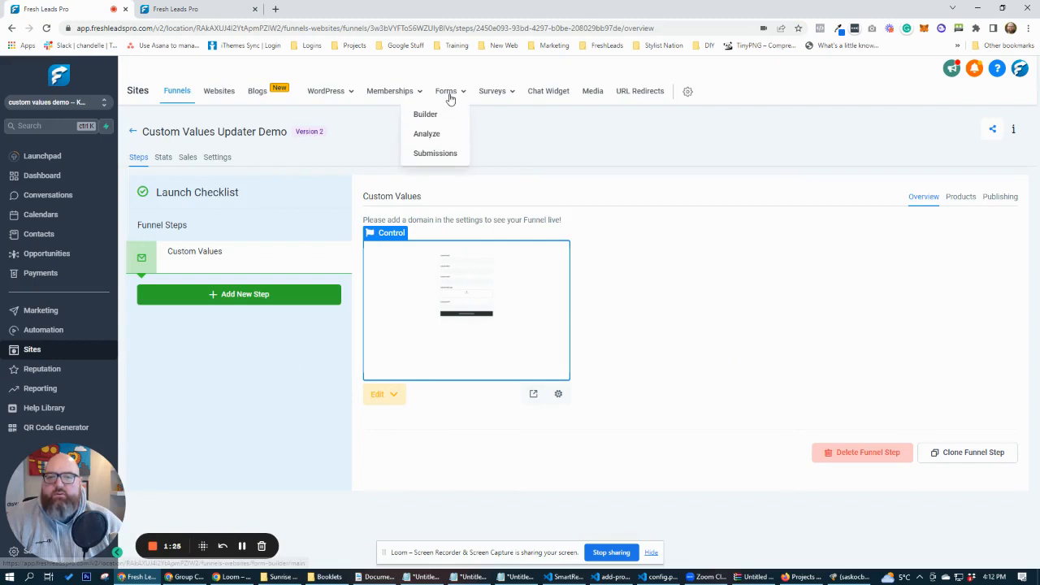
left_click(426, 114)
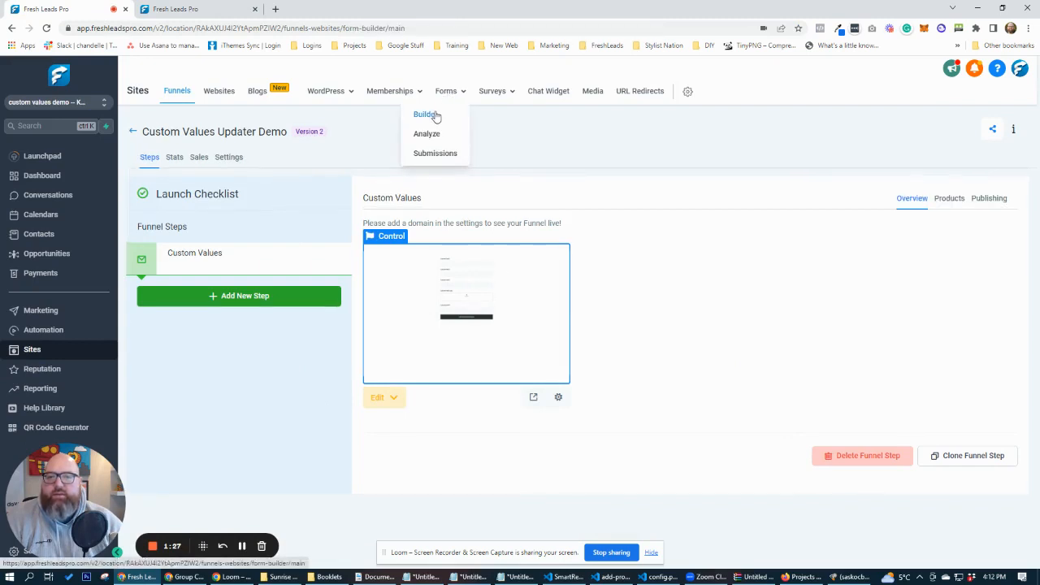
left_click(446, 91)
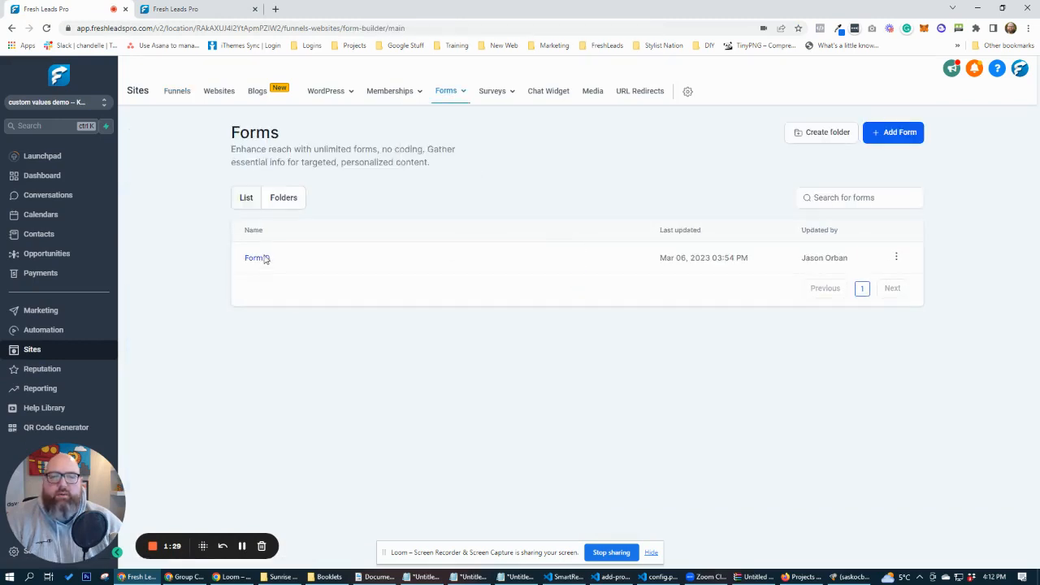
left_click(255, 257)
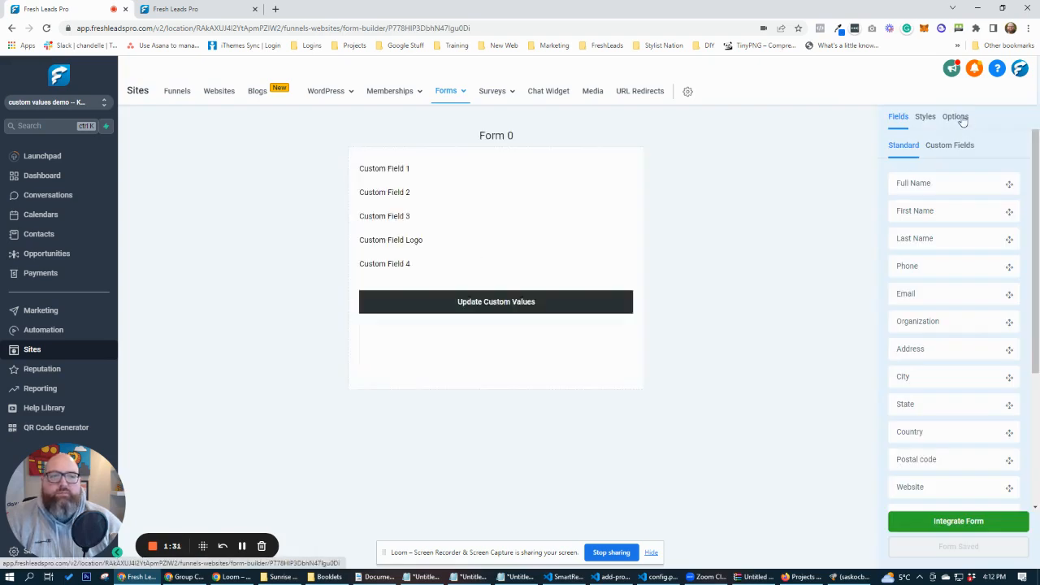
Step: Rename the form to 'Custom Values Form', save it, and go to Automation workflows
left_click(956, 117)
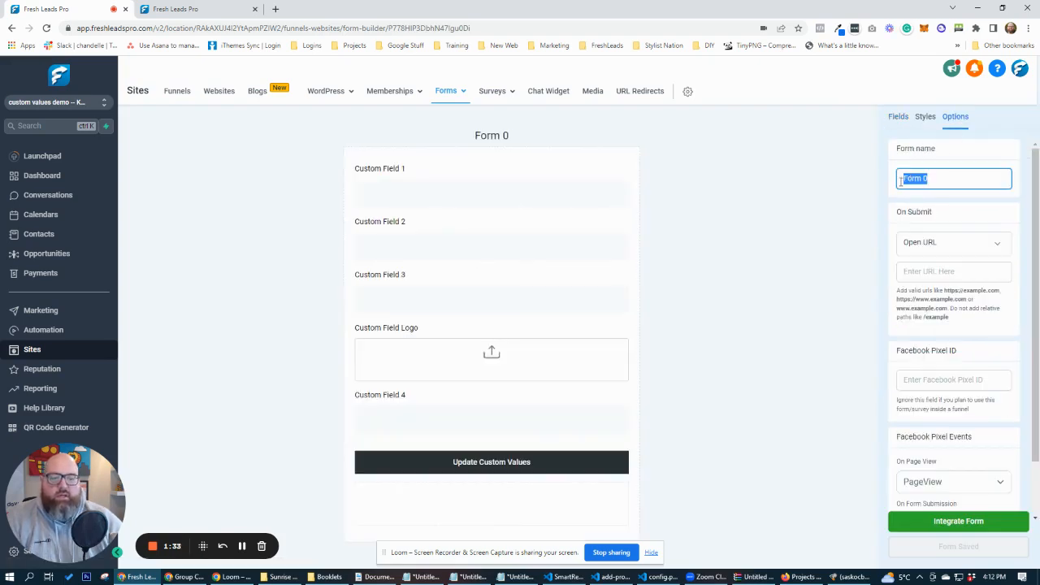
type("Custom Vlaues")
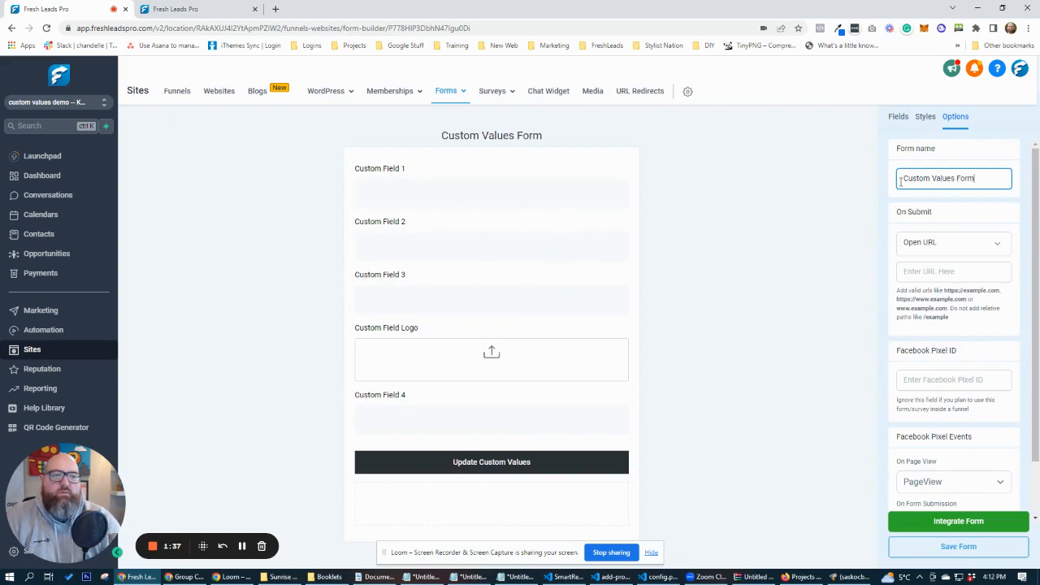
left_click(959, 546)
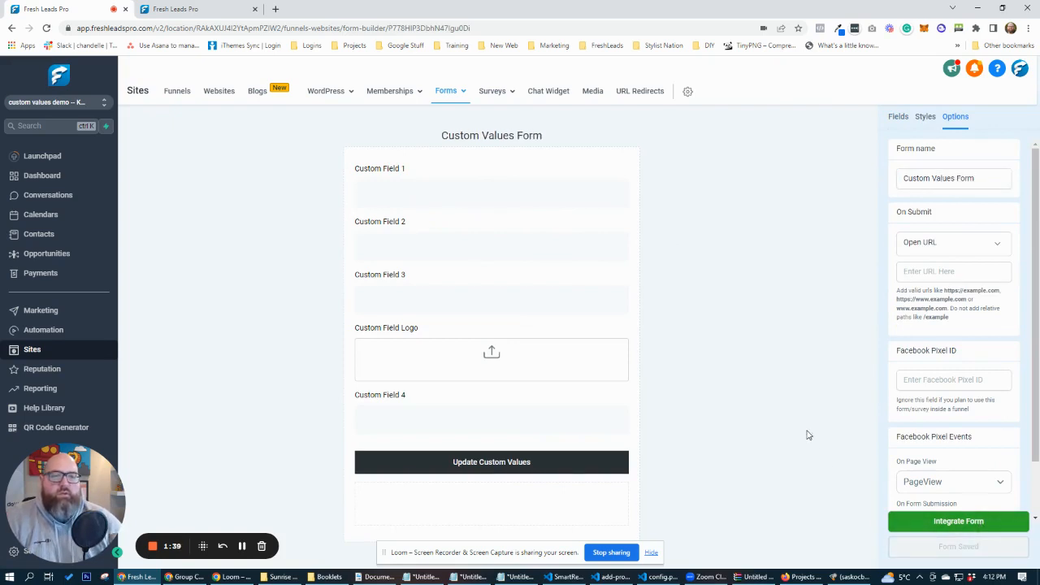
mouse_move(204, 372)
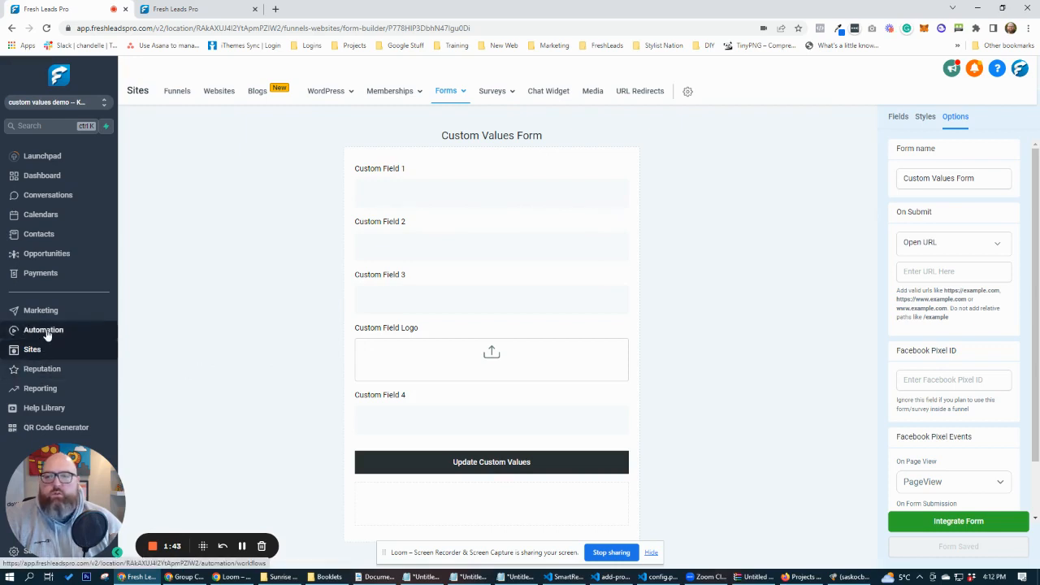
left_click(43, 328)
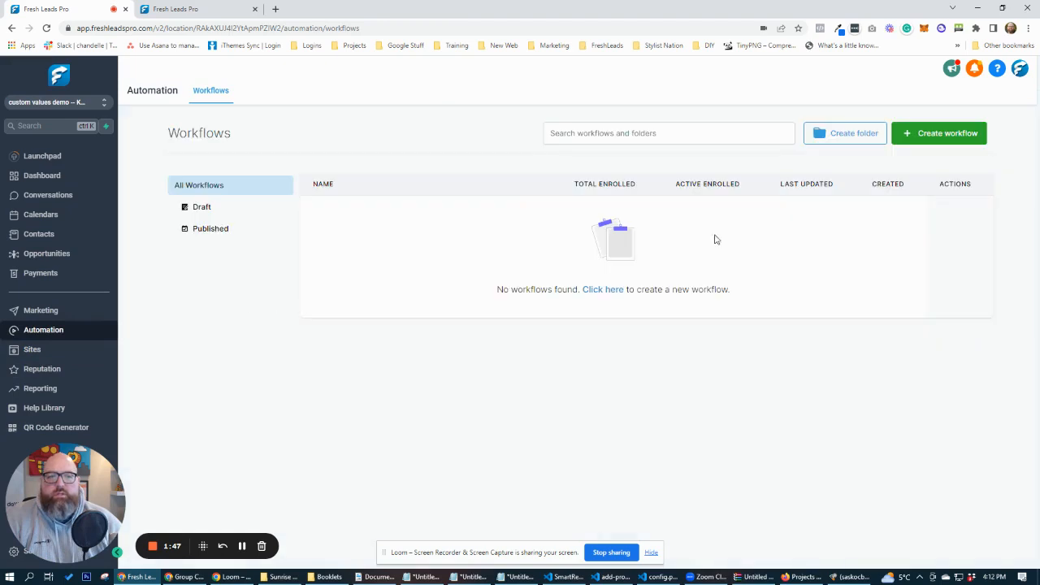
Step: Create a new workflow from scratch and begin adding its trigger
left_click(939, 133)
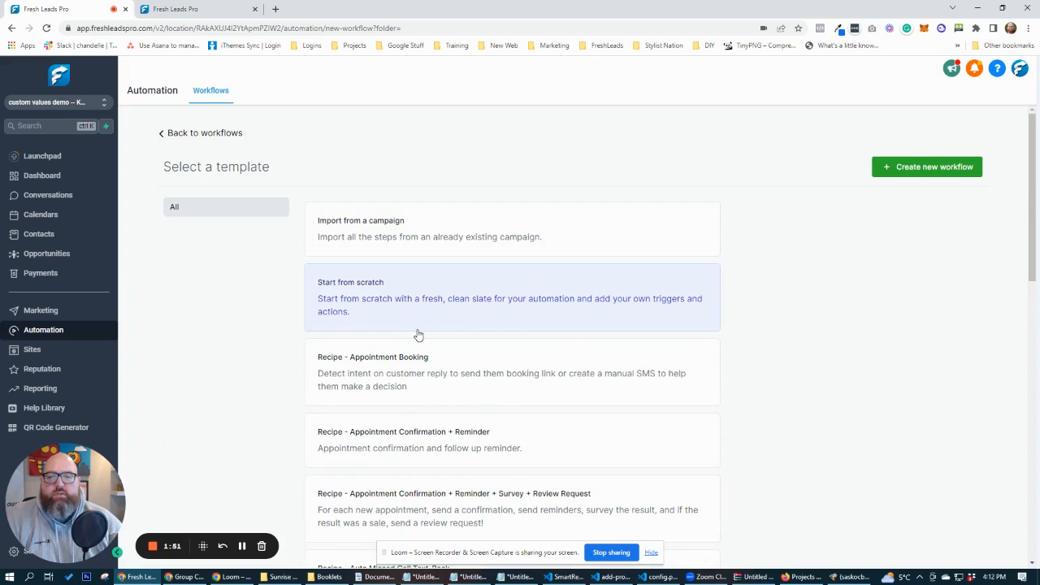
left_click(351, 283)
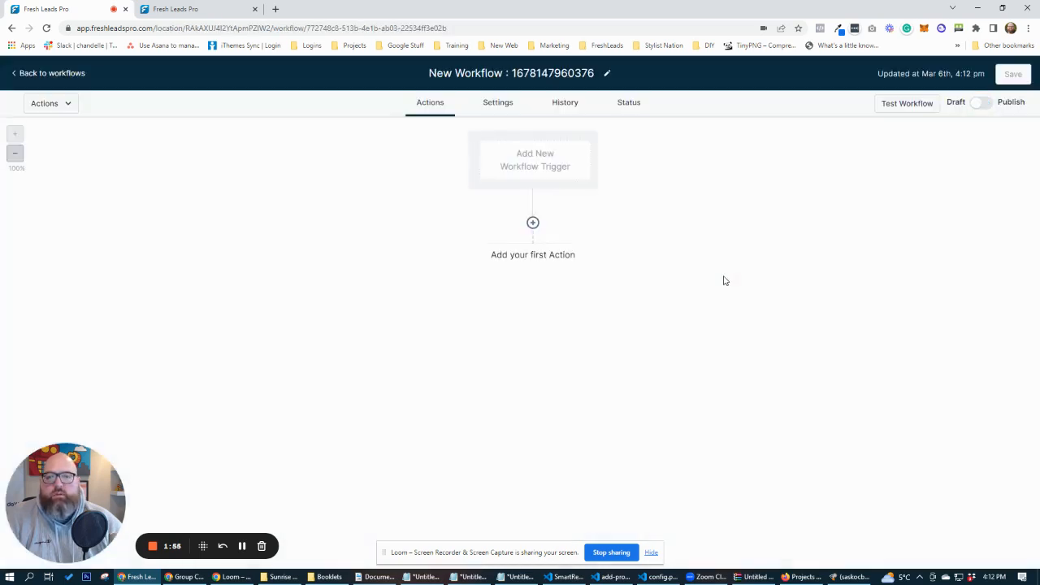
left_click(535, 160)
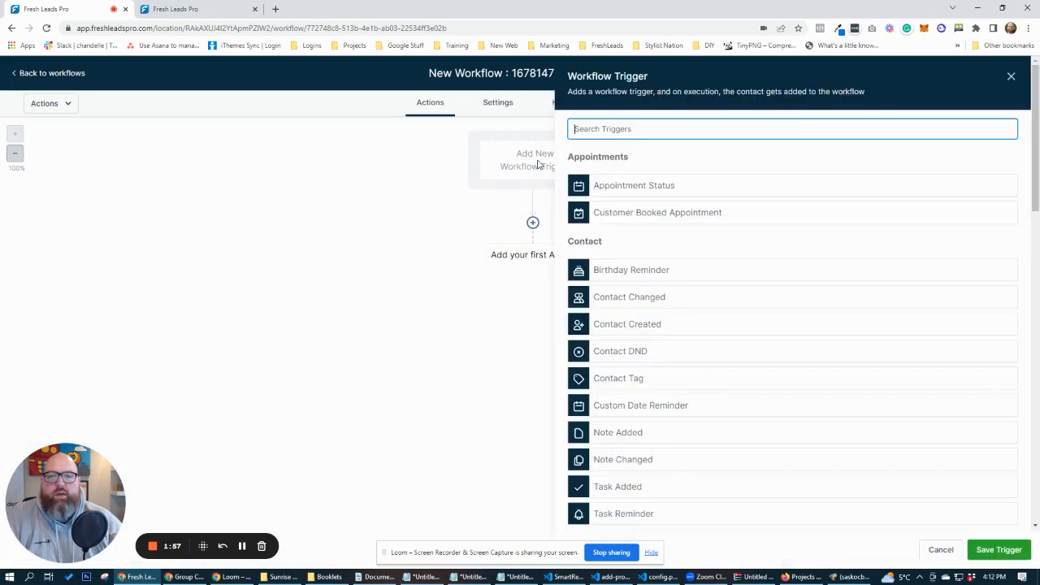
Step: Add a Form Submitted trigger filtered to Form Is Custom Values Form
type("form")
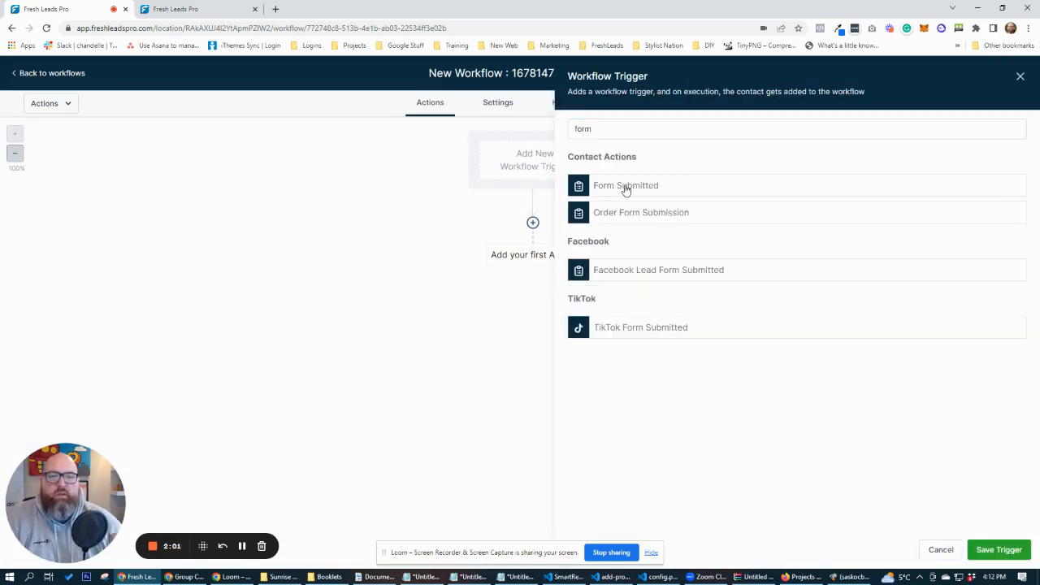
left_click(625, 185)
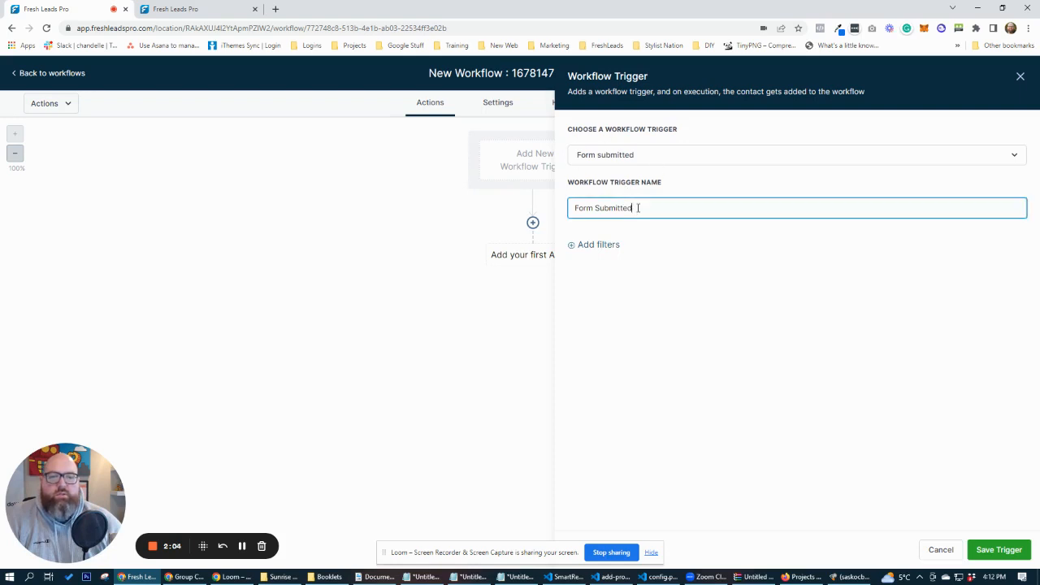
left_click(595, 243)
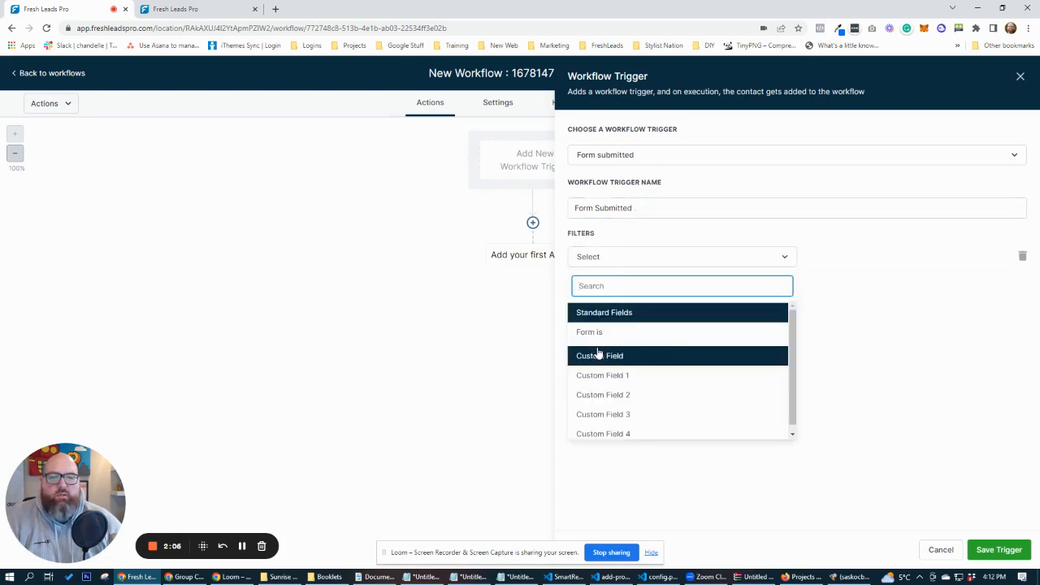
left_click(588, 332)
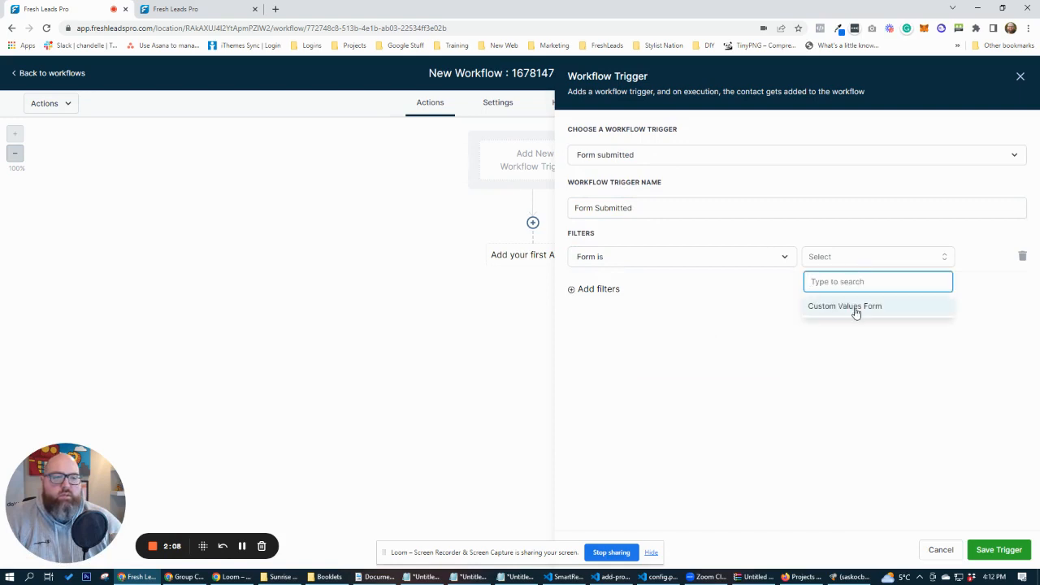
left_click(998, 549)
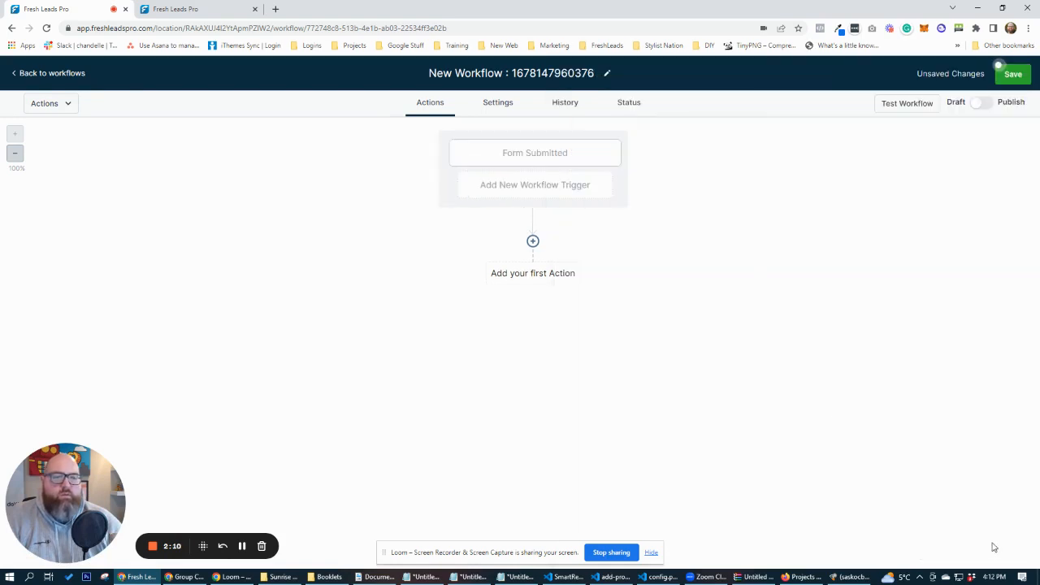
mouse_move(956, 150)
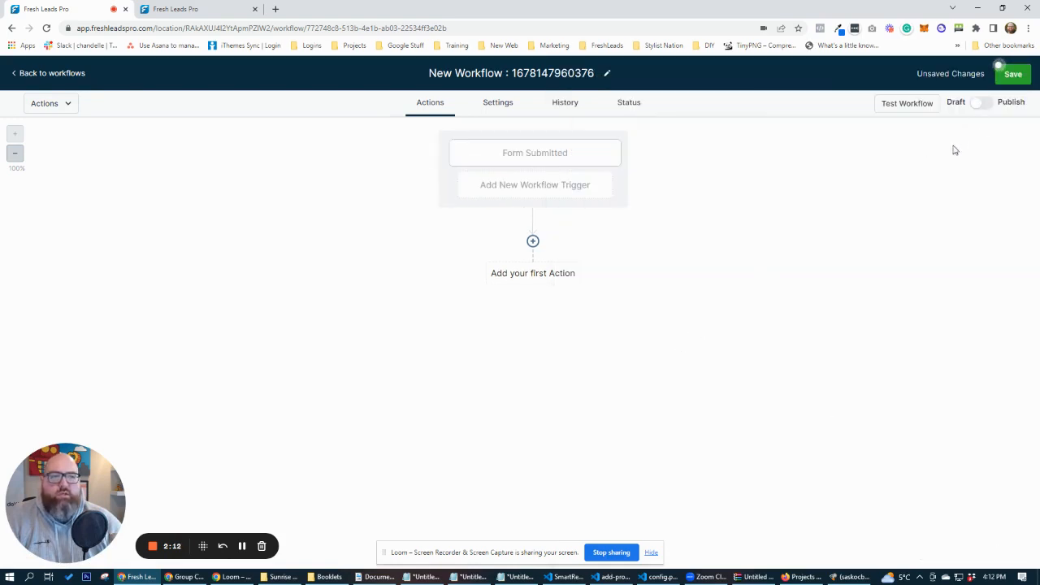
Step: Save the workflow and begin adding its first action
left_click(1012, 75)
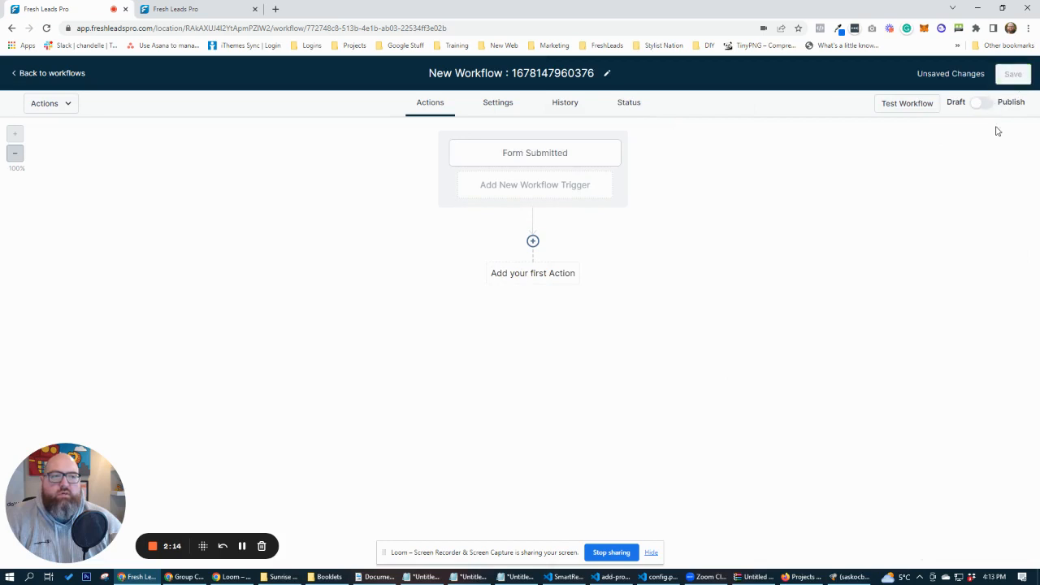
left_click(1013, 74)
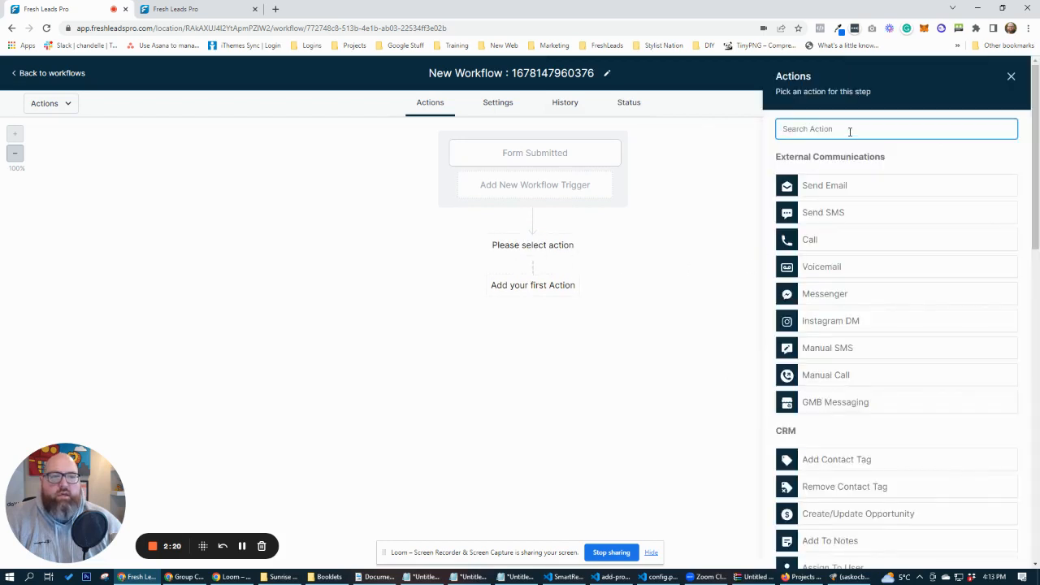
Step: Add a Webhook action posting to the ghlsmartscripts.com custom values URL
type("web")
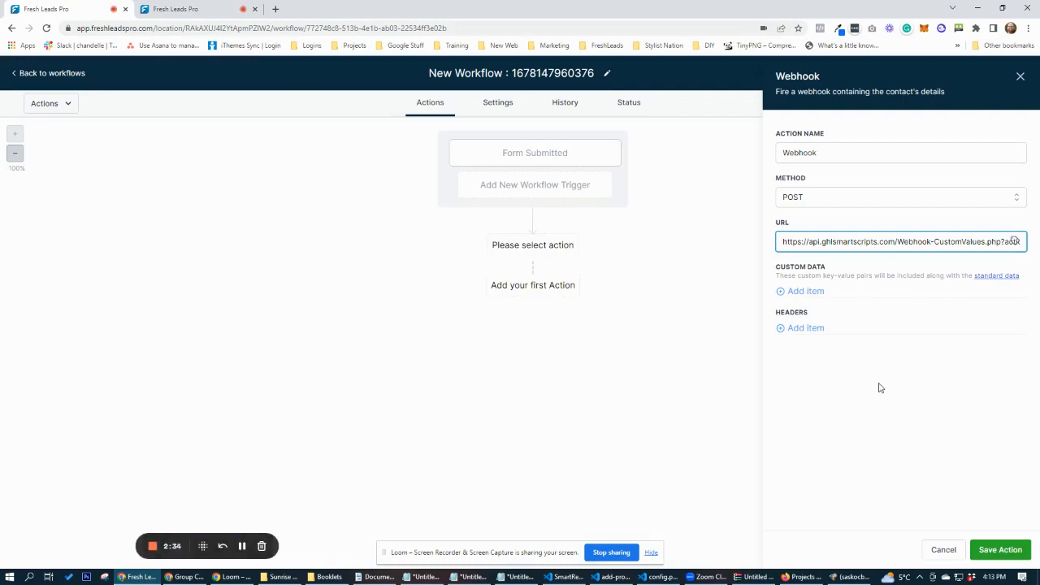
left_click(1001, 549)
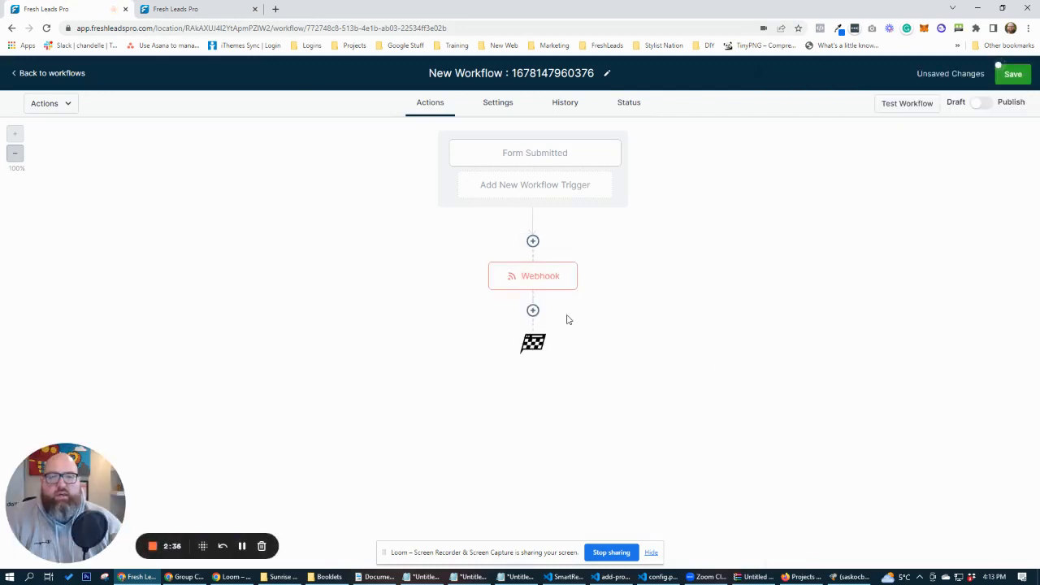
Step: Name the workflow 'Custom Values Demo' and enable Allow Multiple in its settings
left_click(512, 73)
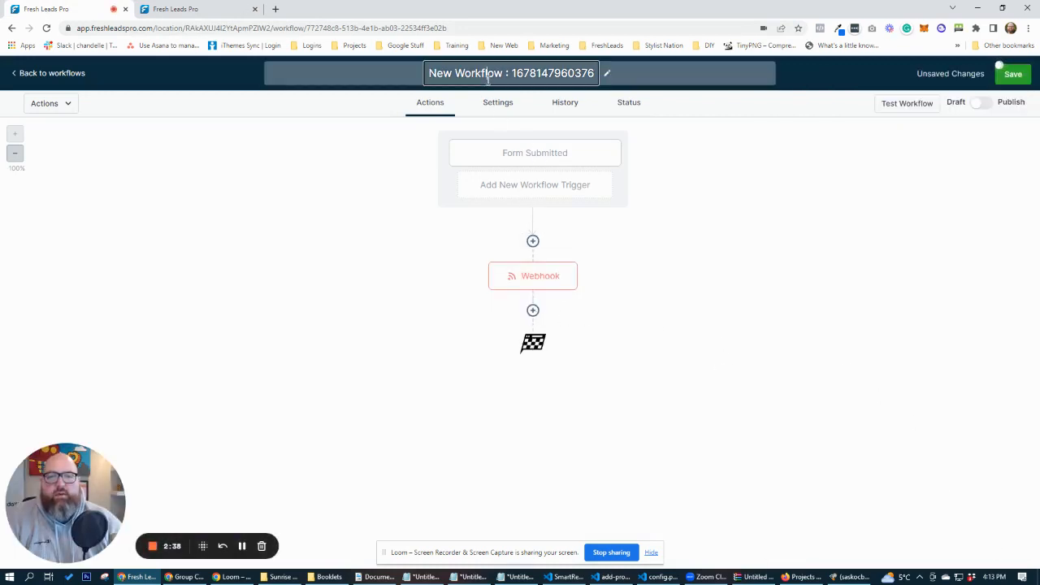
type("Custom Values Demo")
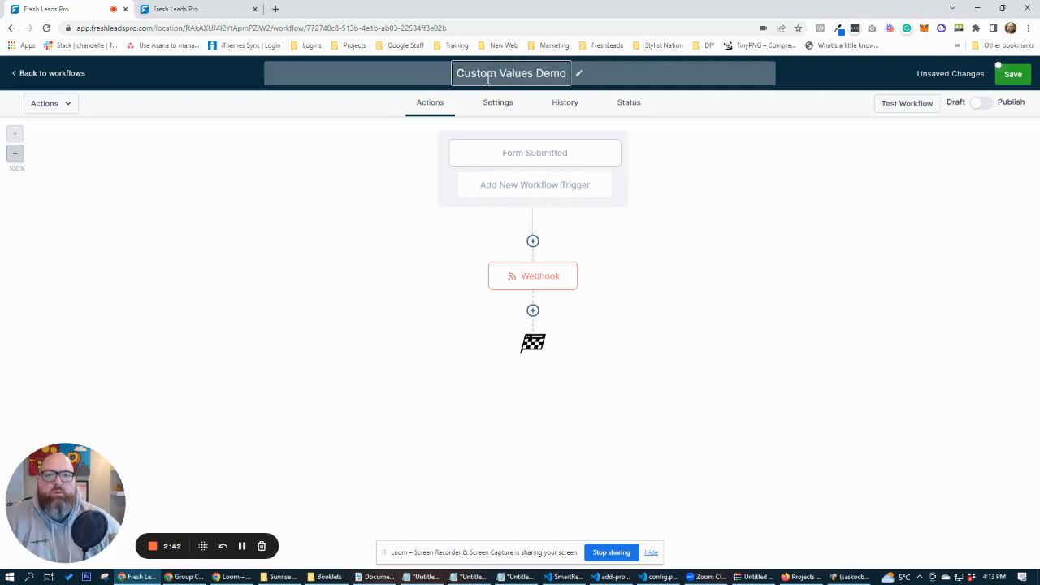
left_click(498, 100)
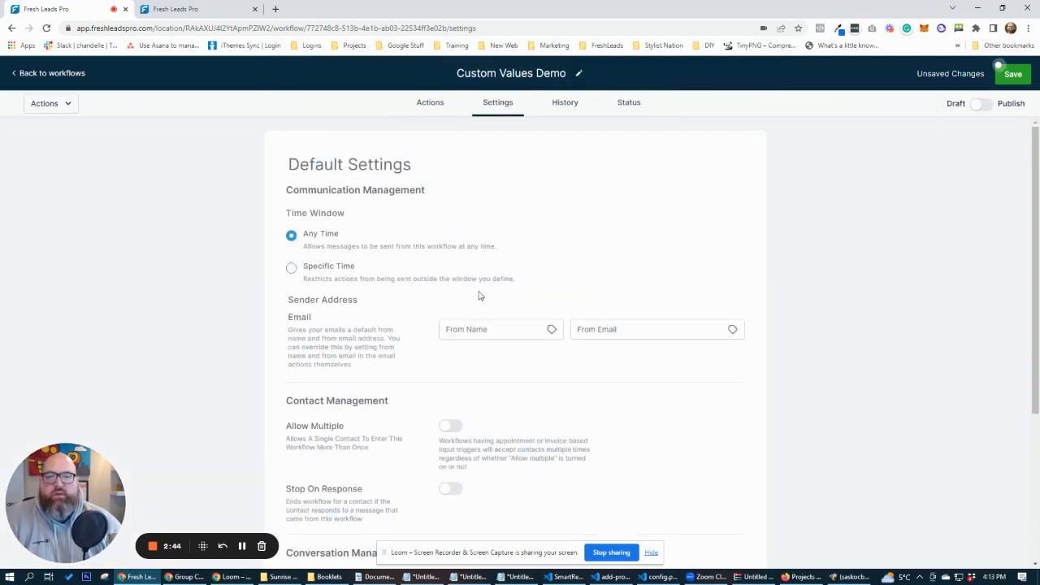
left_click(450, 426)
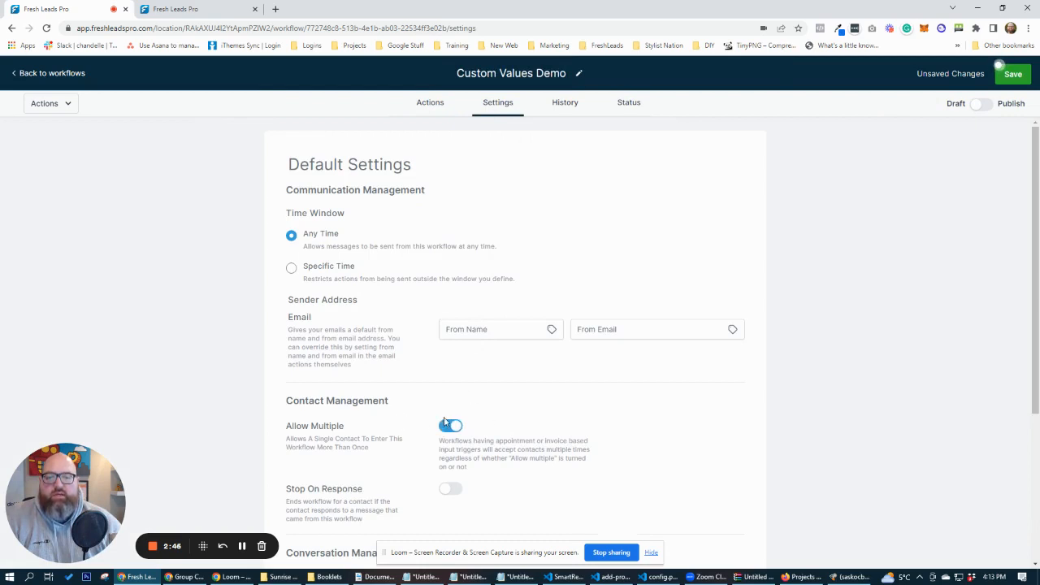
Step: Switch the workflow to Publish and save it
left_click(982, 104)
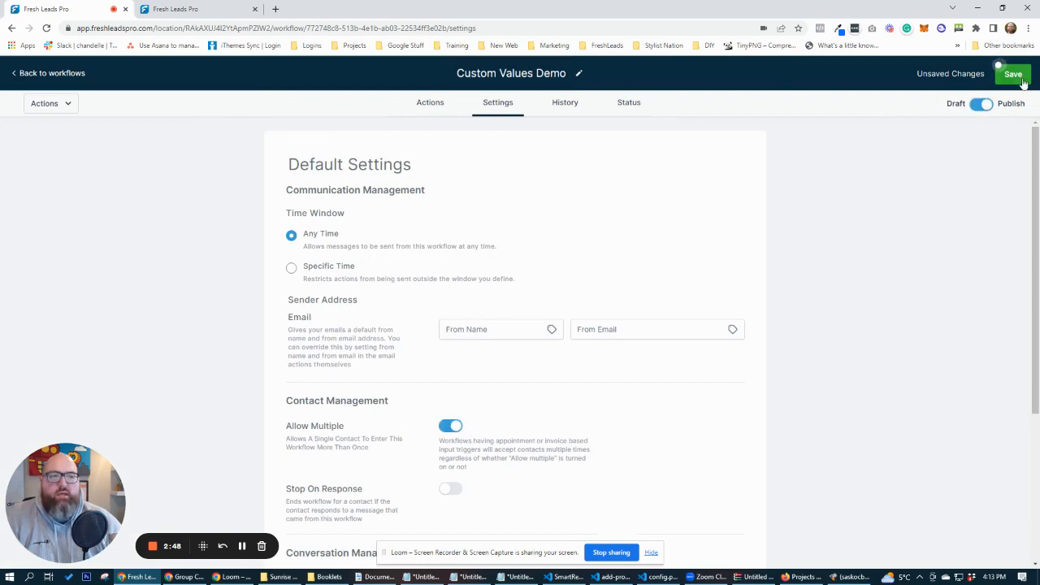
left_click(1013, 75)
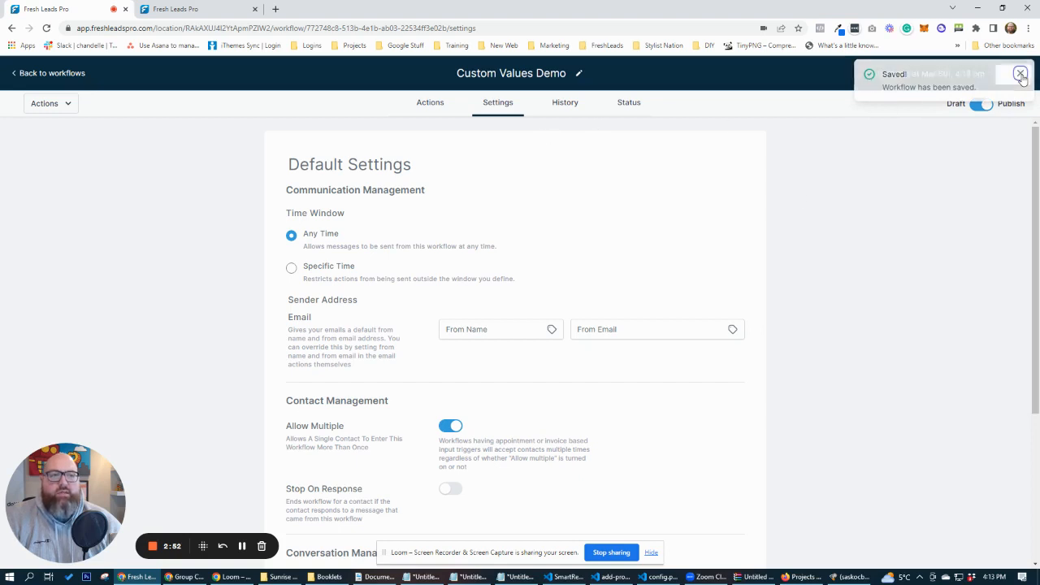
left_click(430, 101)
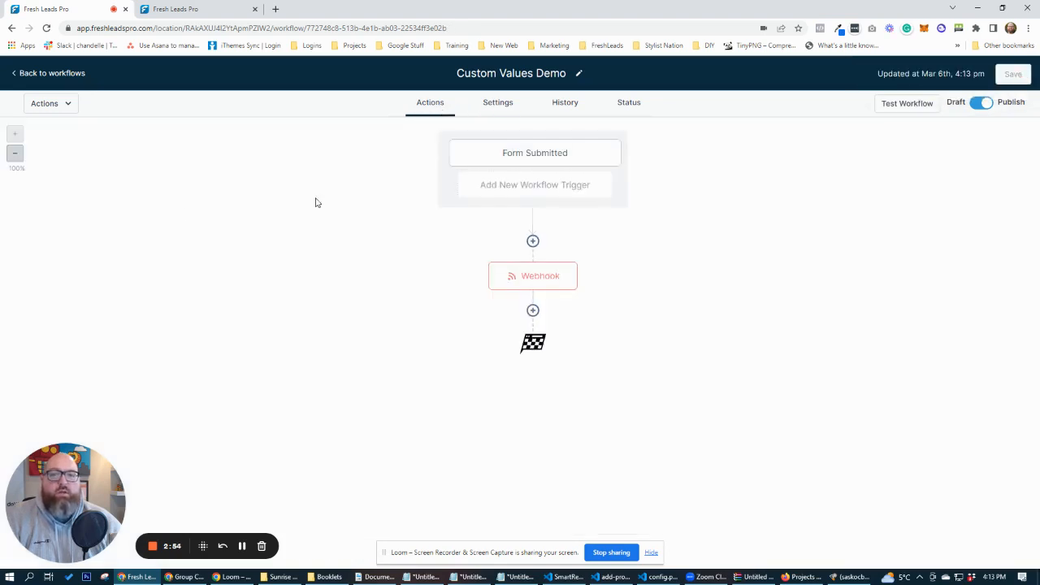
Step: Add a Remove From Workflow action for the current workflow after the Webhook step
left_click(533, 309)
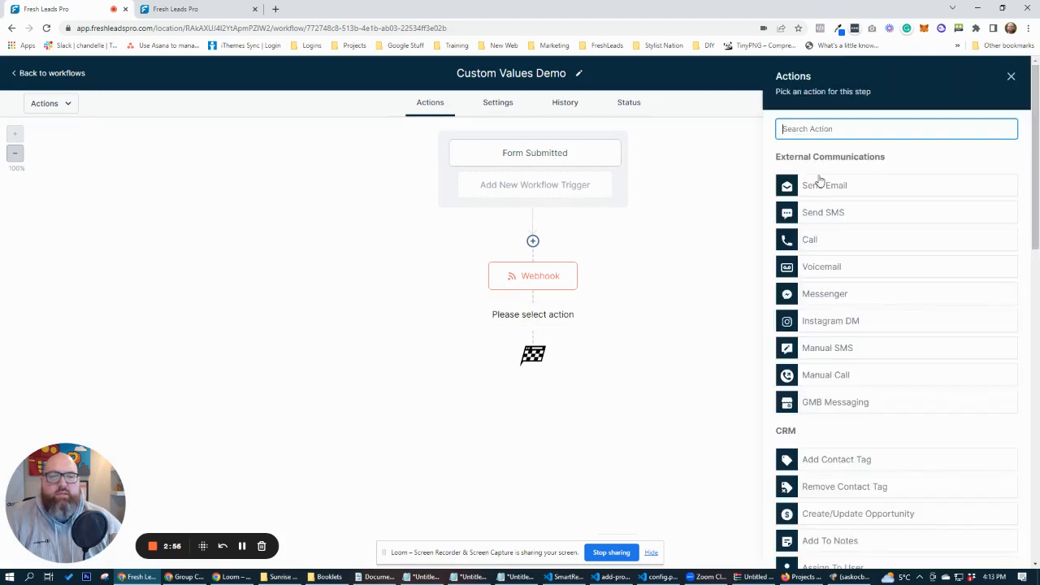
type("remo")
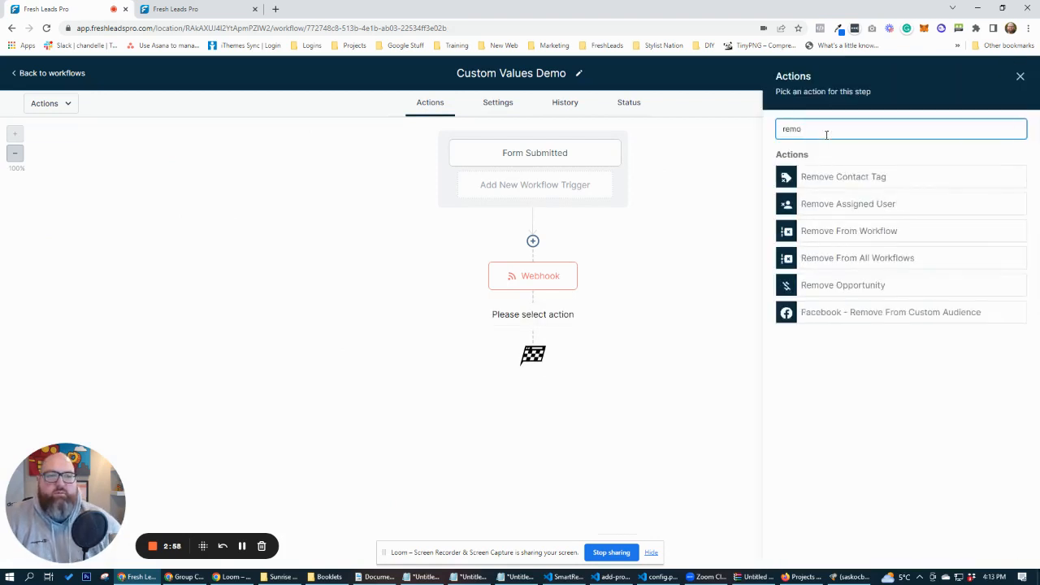
left_click(849, 231)
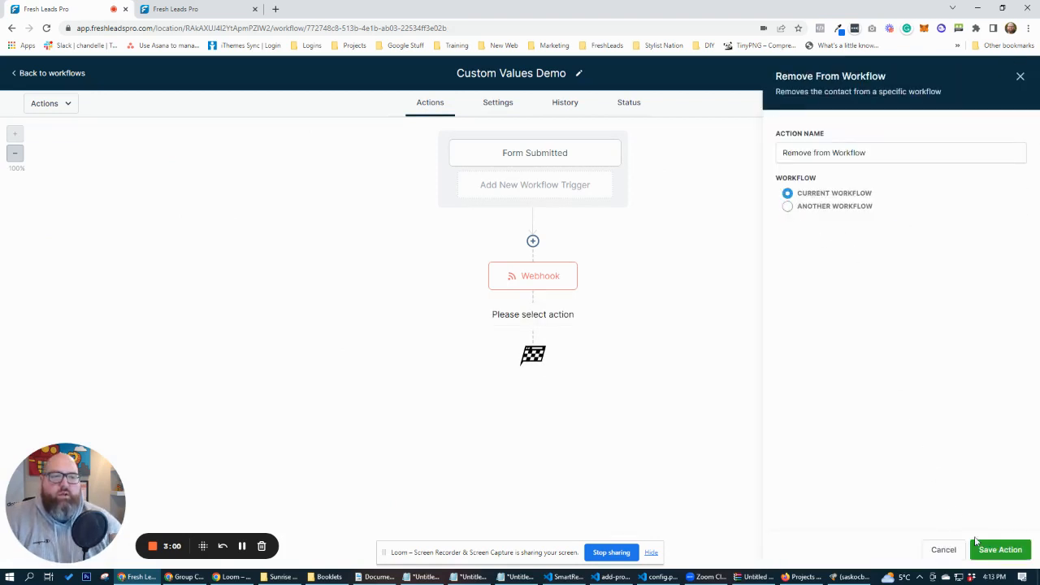
left_click(1002, 550)
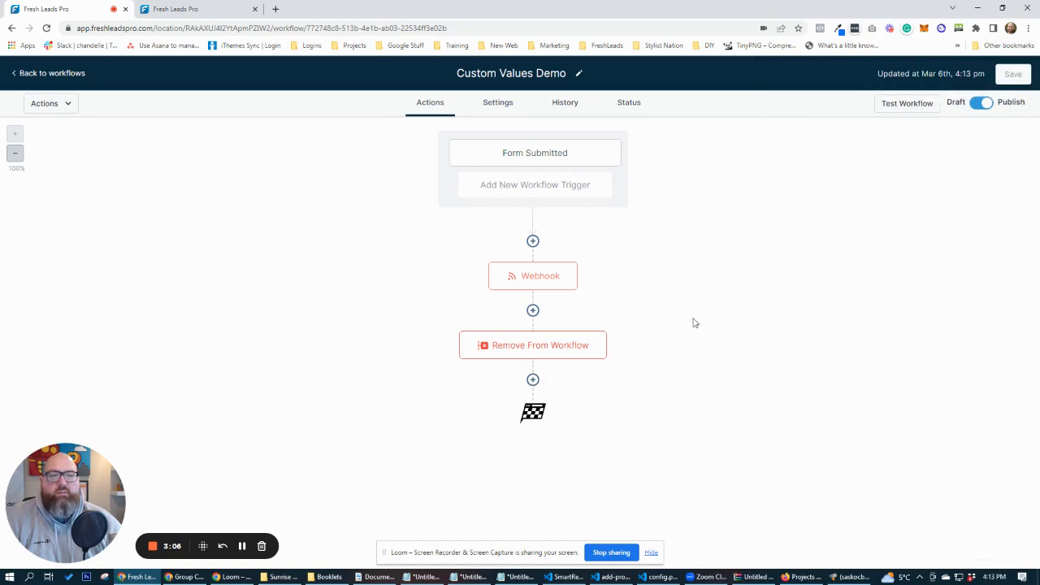
mouse_move(530, 153)
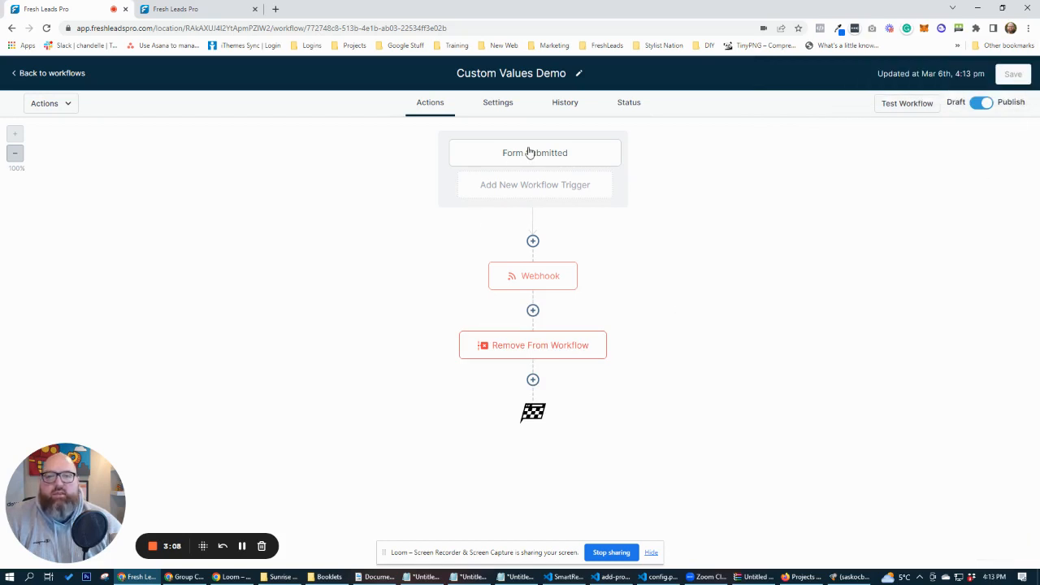
Step: Recheck the Webhook step's settings unchanged and return to the workflows list
left_click(533, 153)
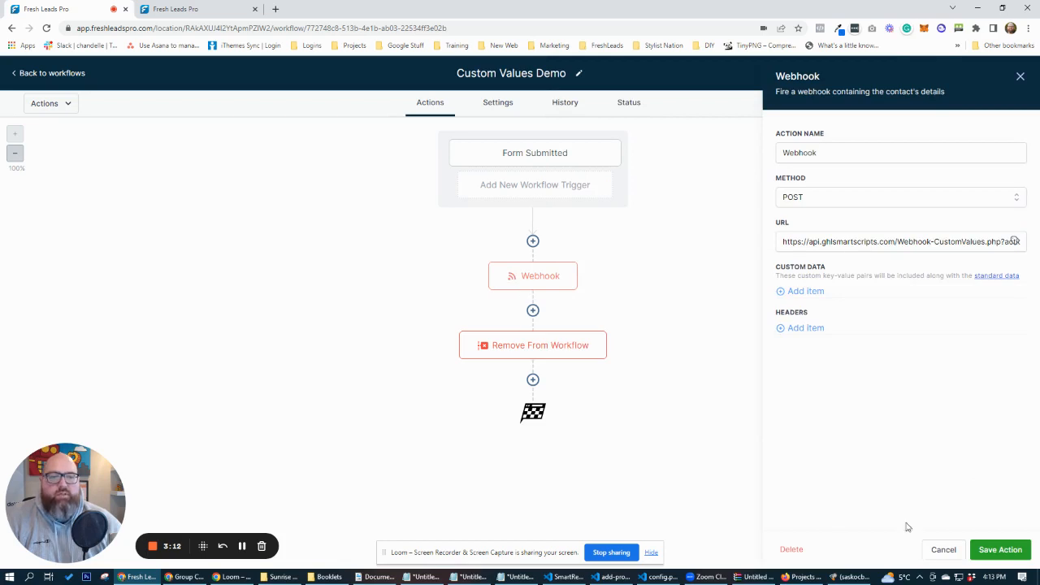
left_click(533, 345)
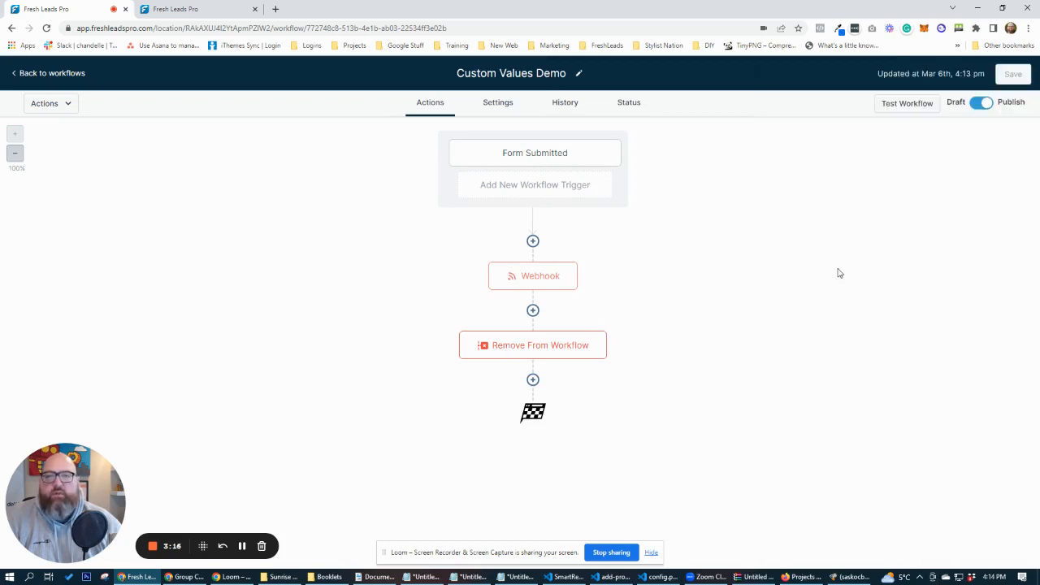
left_click(47, 73)
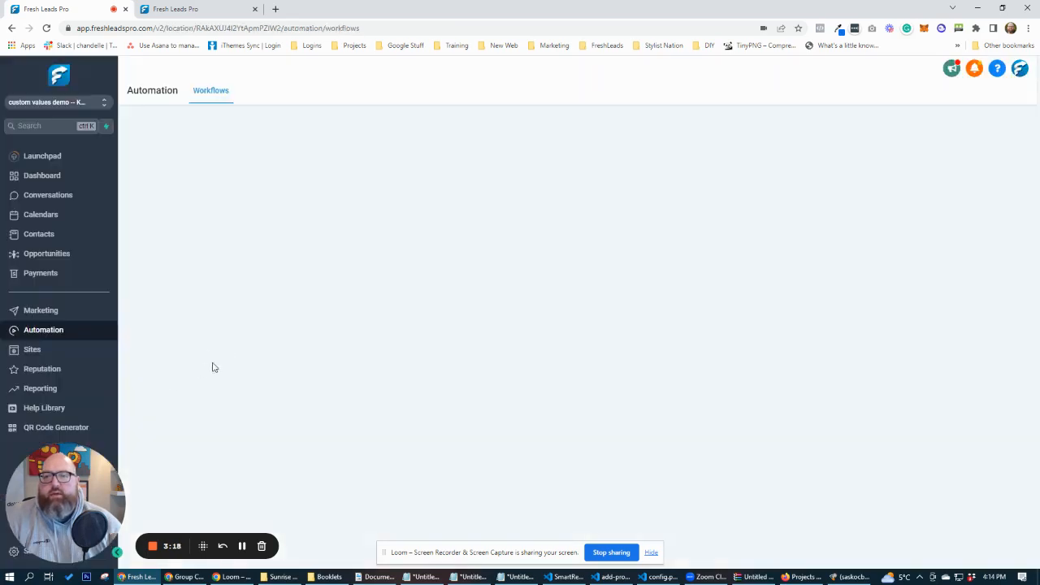